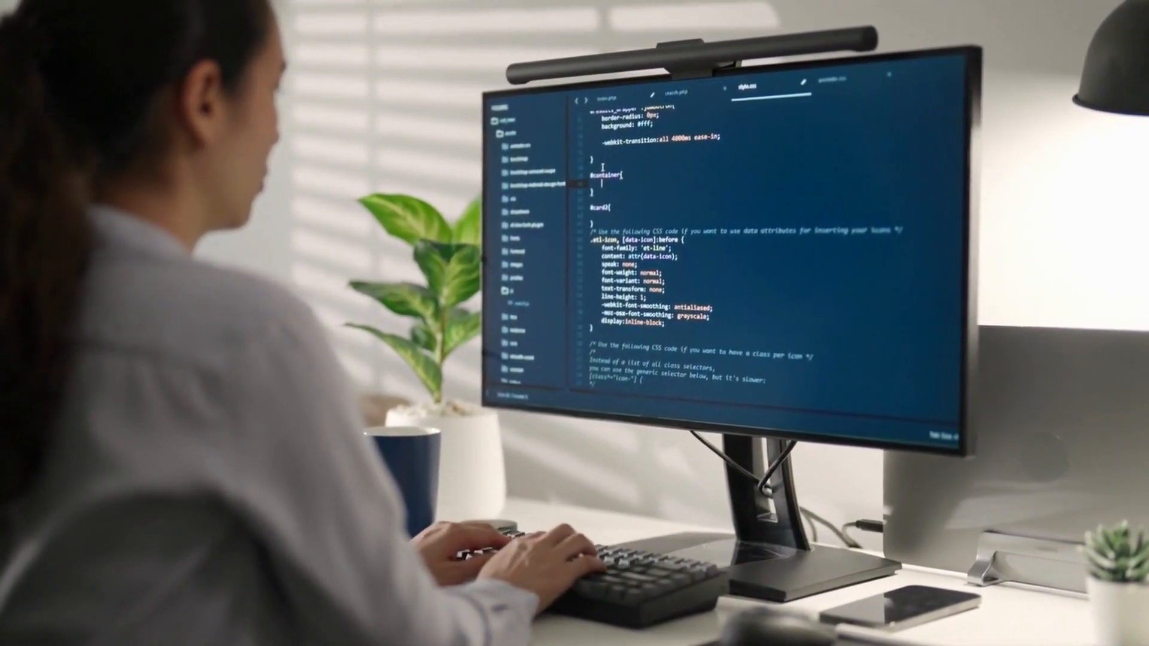
# Advance the presentation from the List Comprehensions slide to the Slicing and Indexing slide.
pyautogui.write('background:')
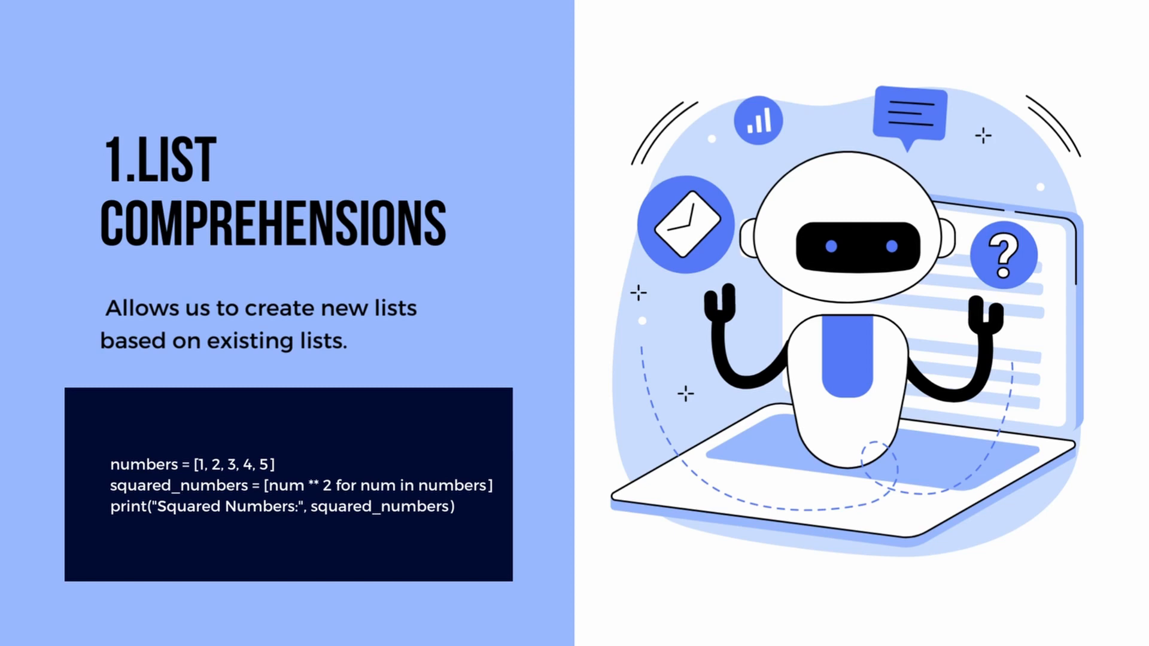
pyautogui.press('Right')
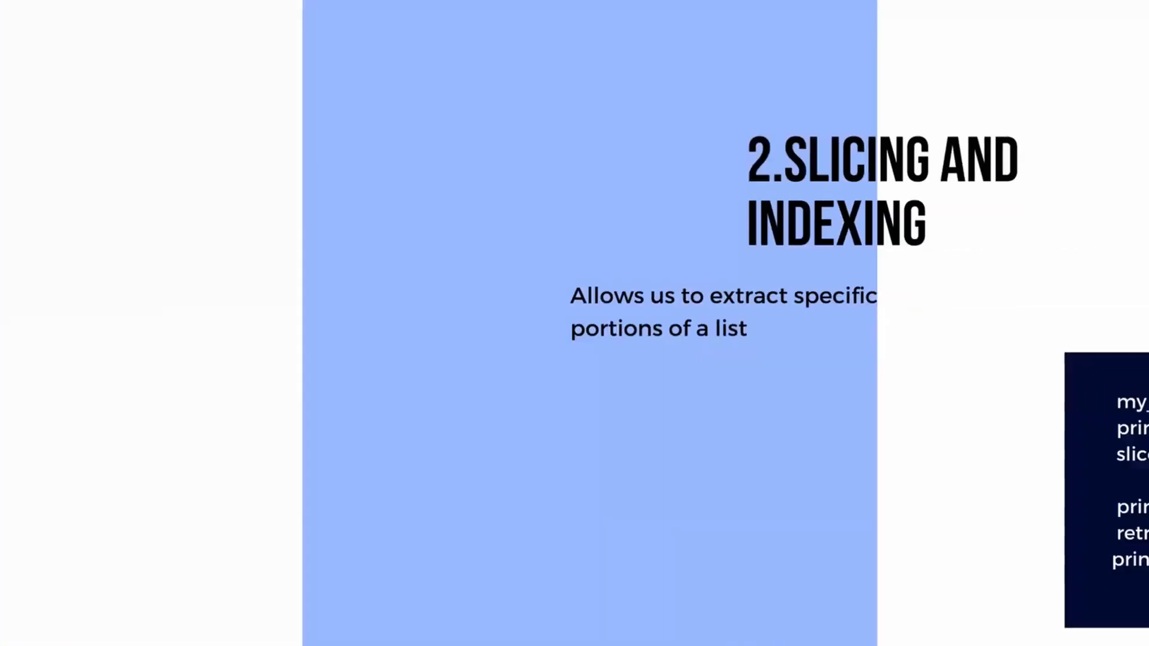